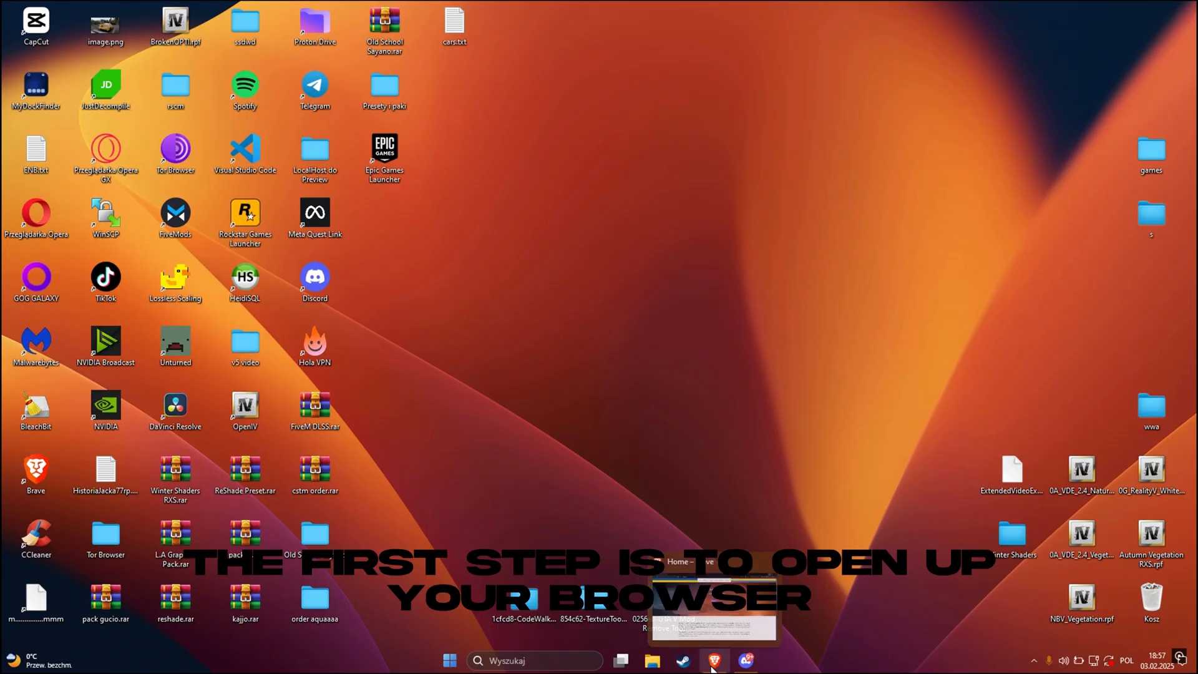
Download the ReShade 6.3.3 setup from reshade.me in Brave and save it
left_click(713, 659)
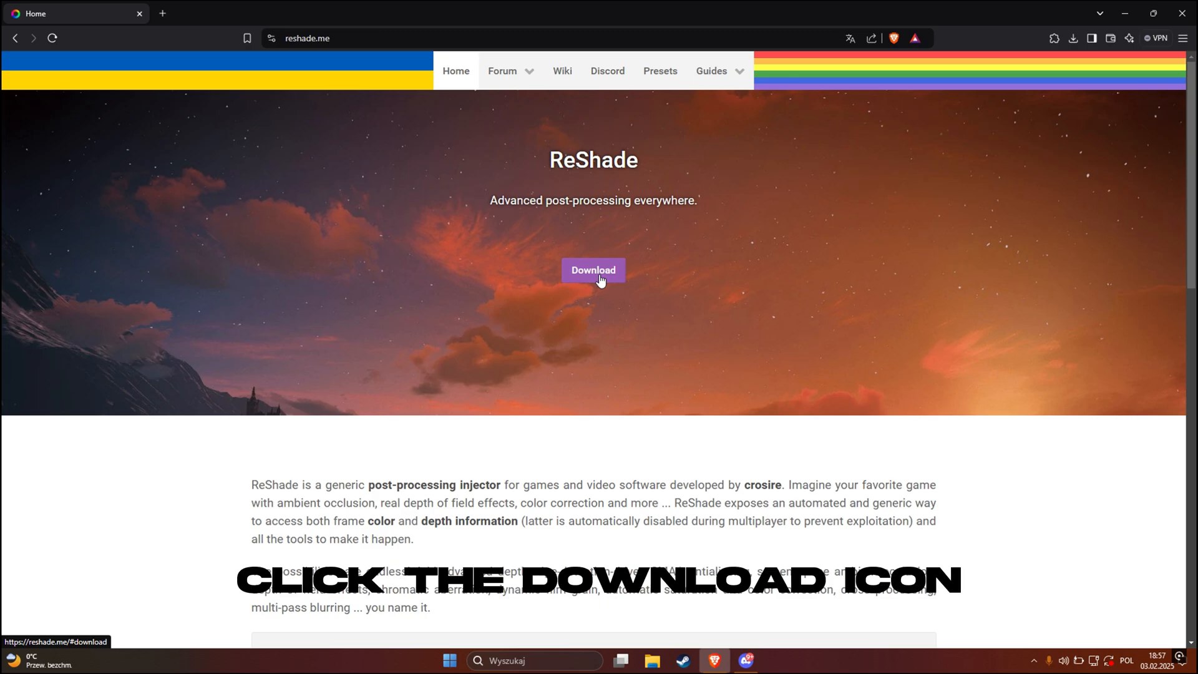
left_click(593, 269)
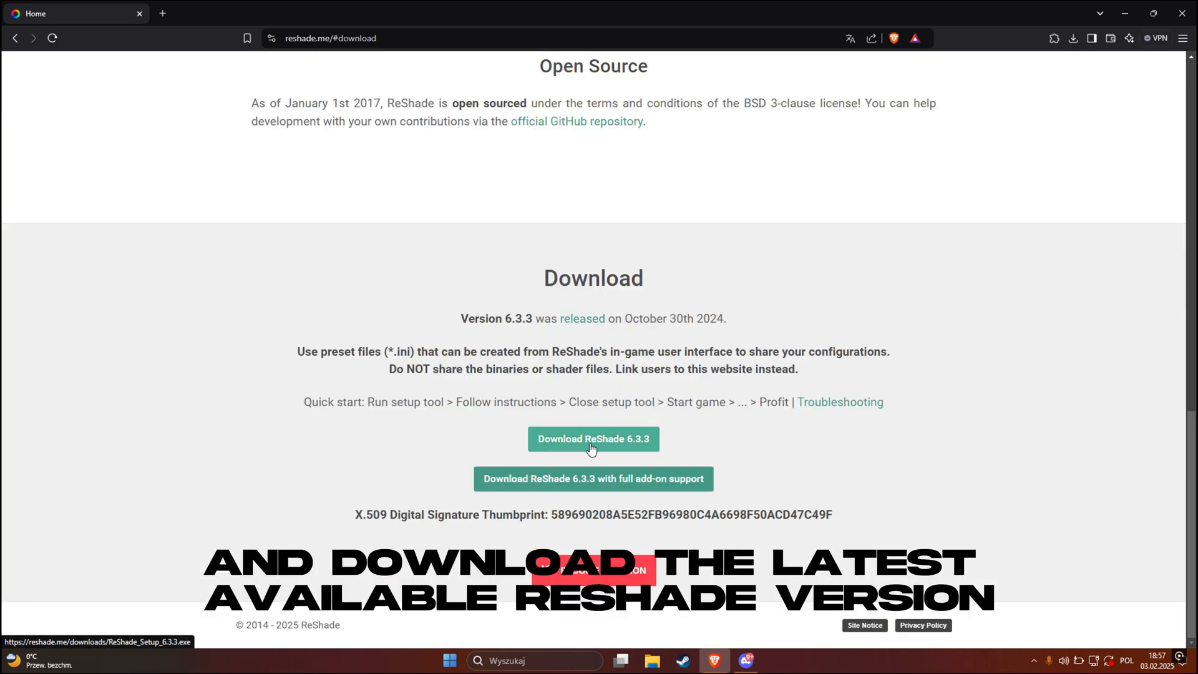
left_click(593, 438)
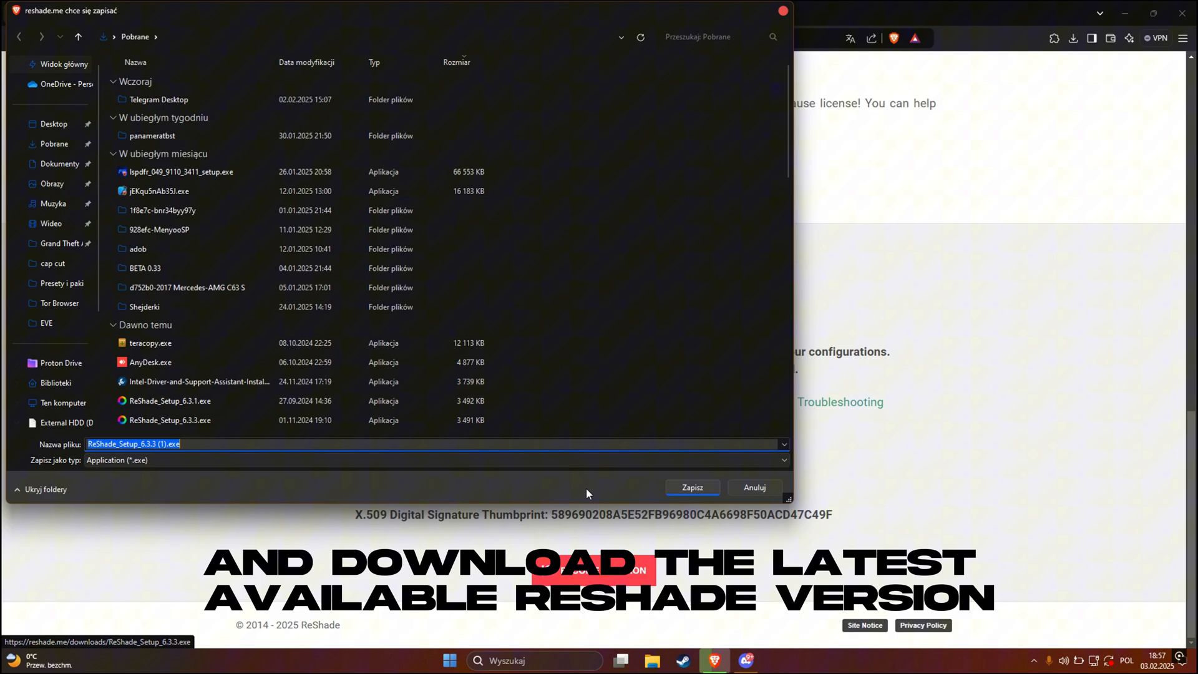
left_click(690, 487)
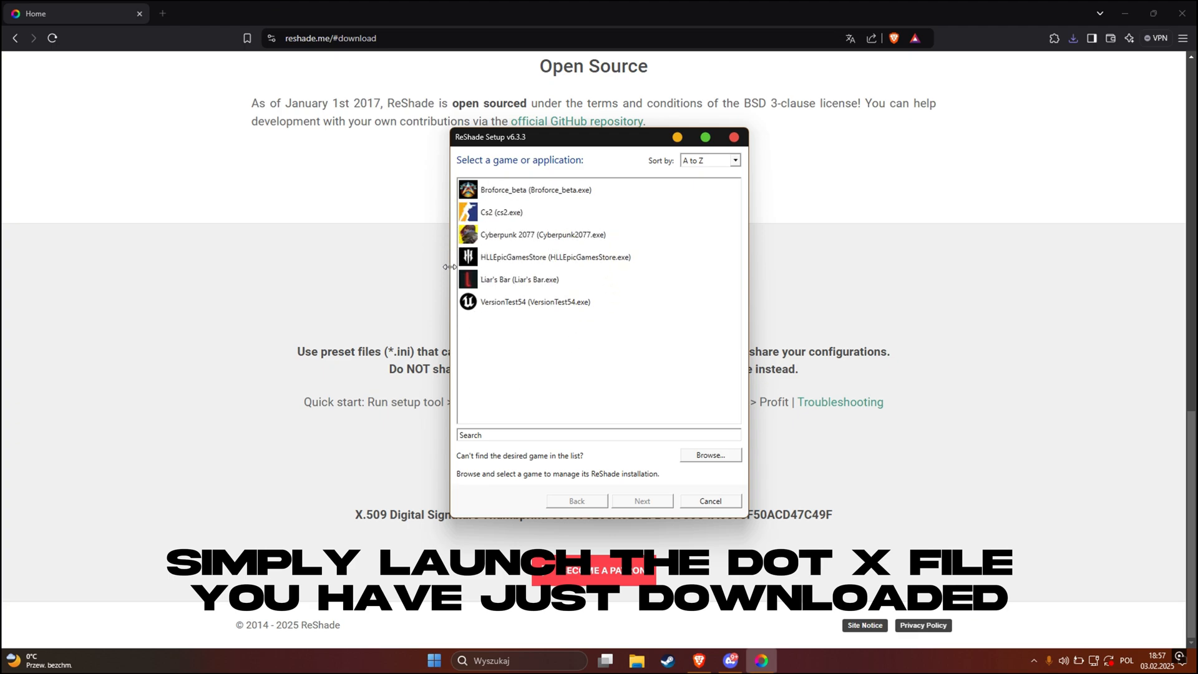
Browse to Desktop > games and select FiveM.exe as the target game
scroll("up", 3)
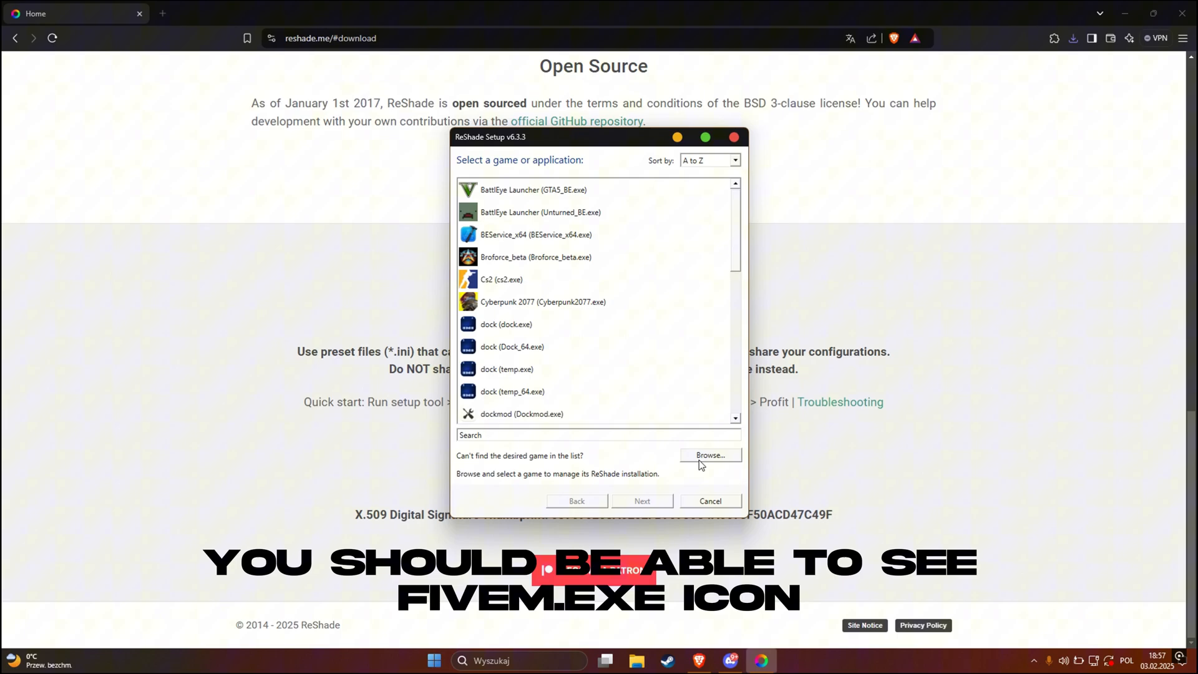
scroll("down", 3)
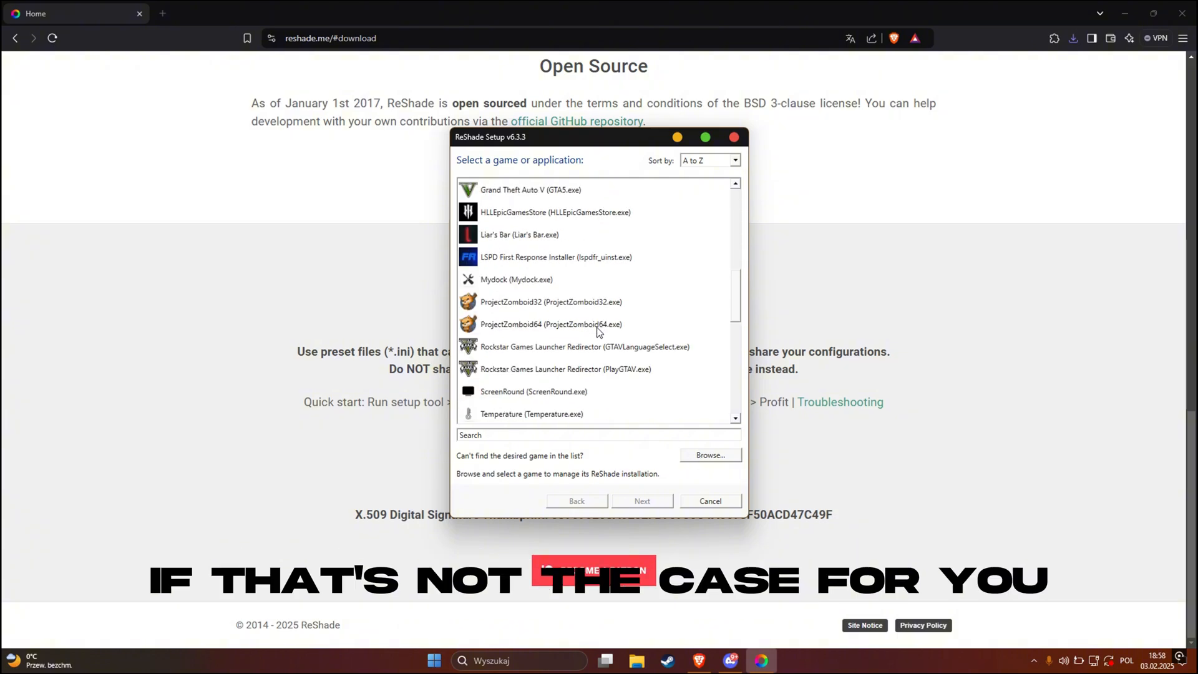
scroll("up", 3)
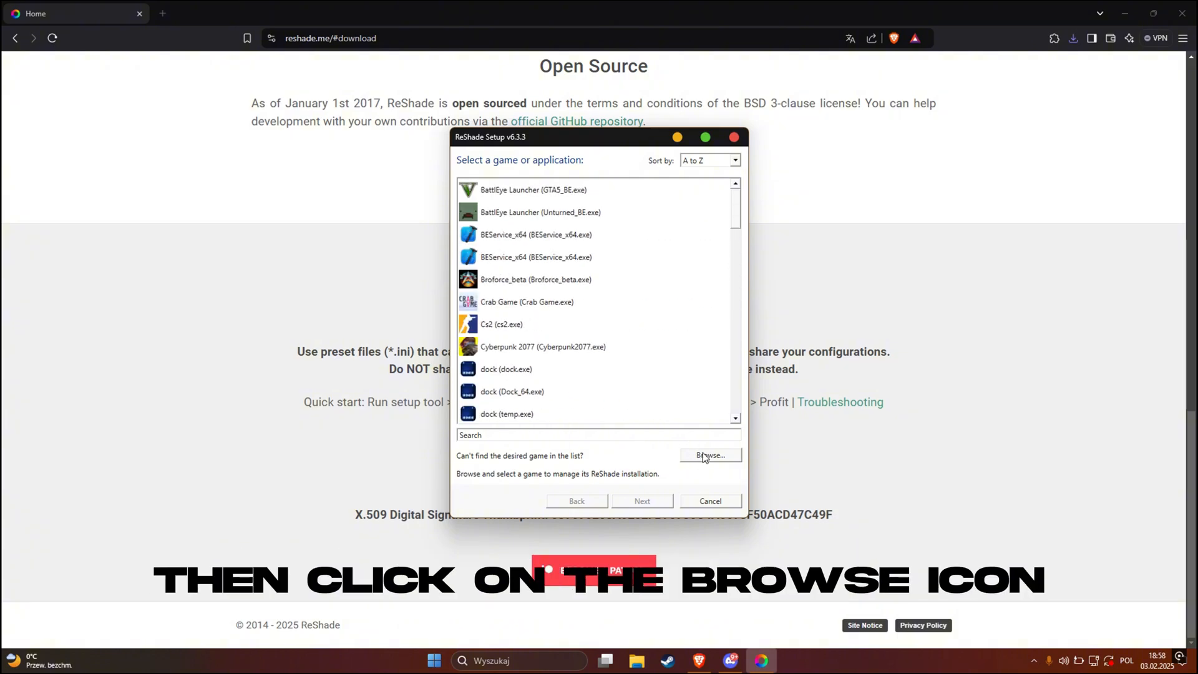
left_click(710, 455)
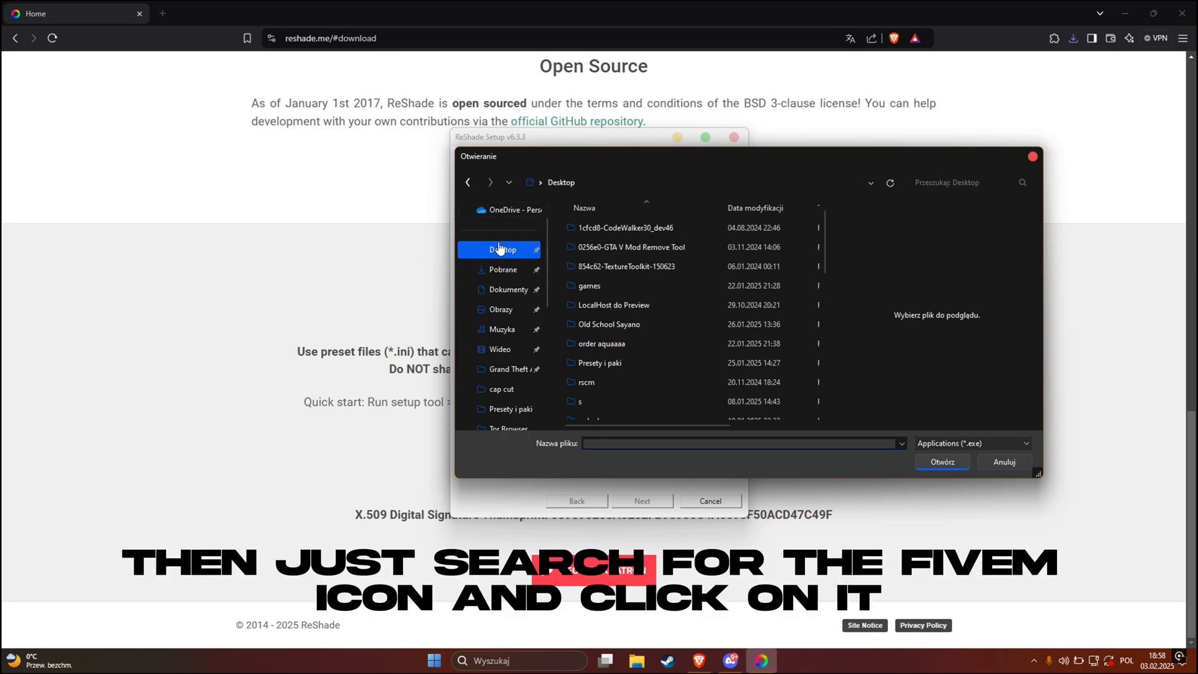
double_click(588, 285)
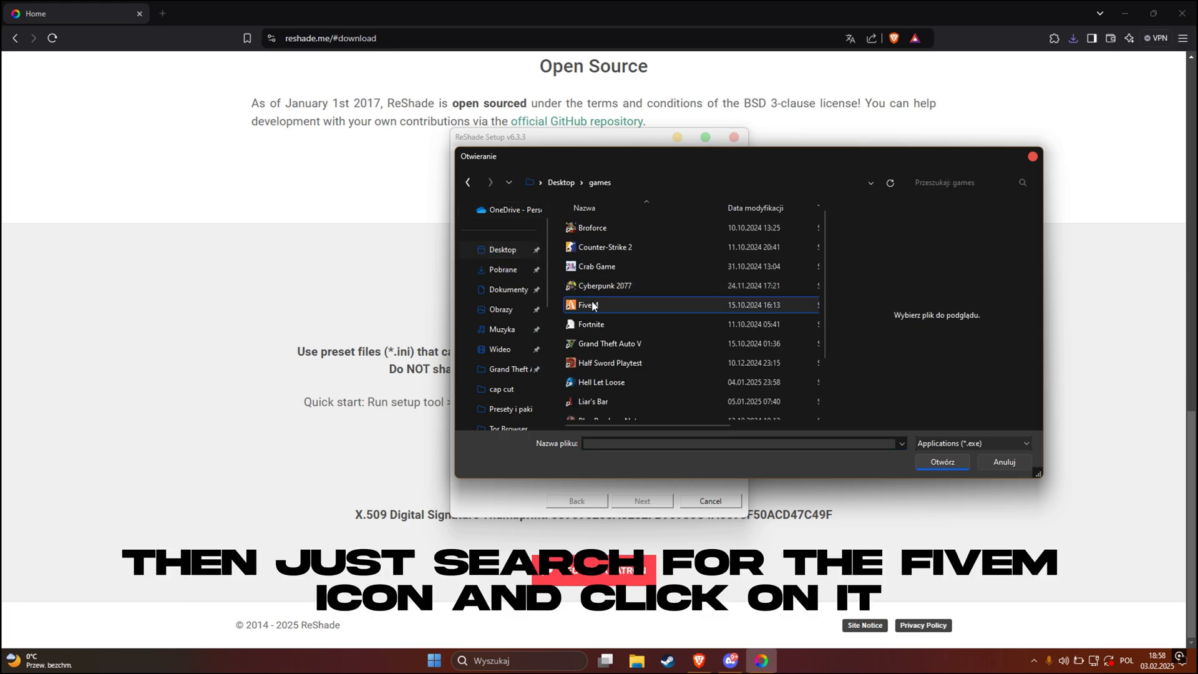
left_click(588, 304)
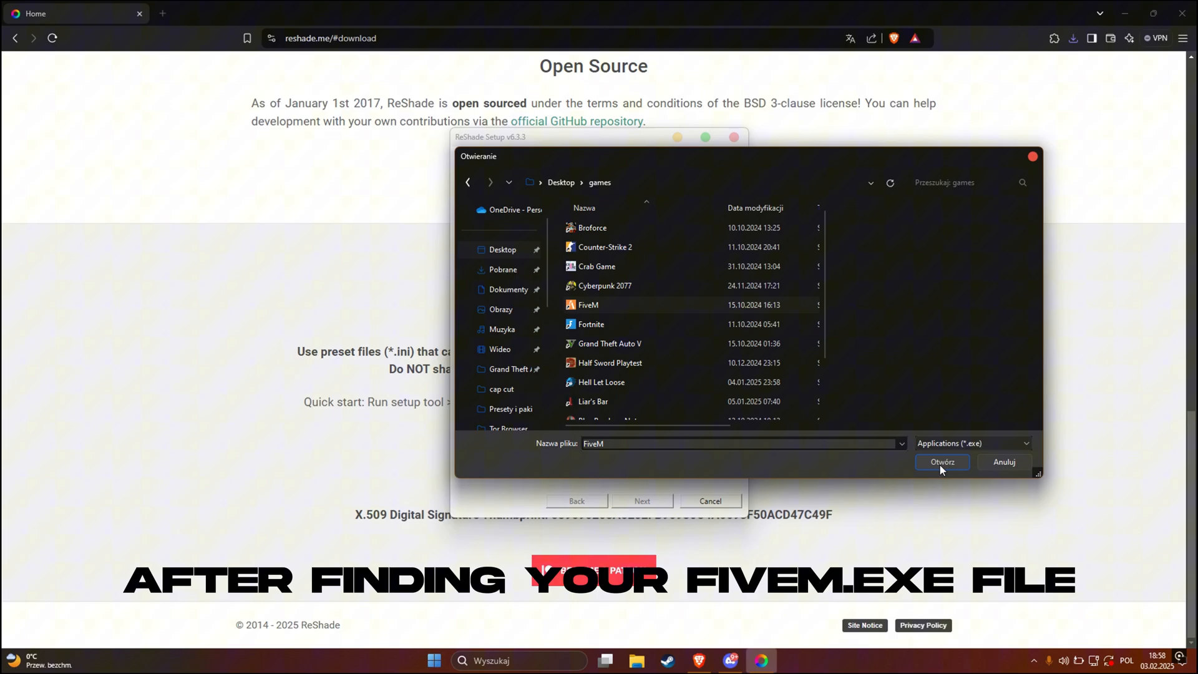
left_click(942, 462)
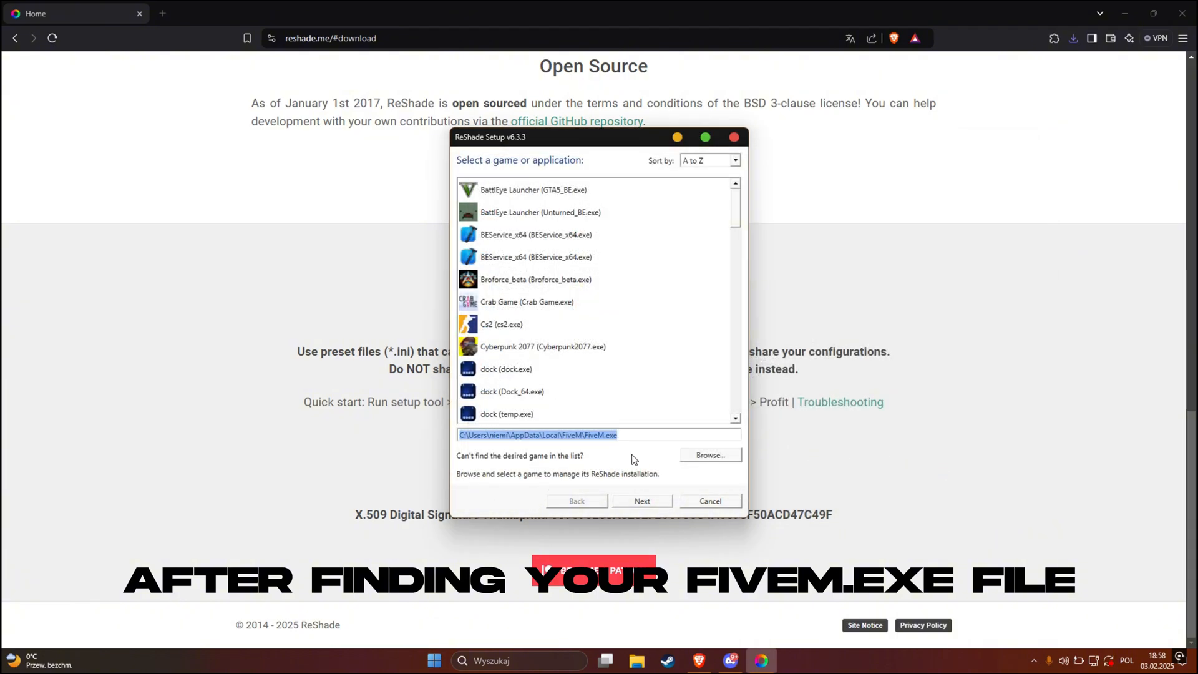
Install ReShade with DirectX 10/11/12 and all effect packages checked, then finish
left_click(640, 500)
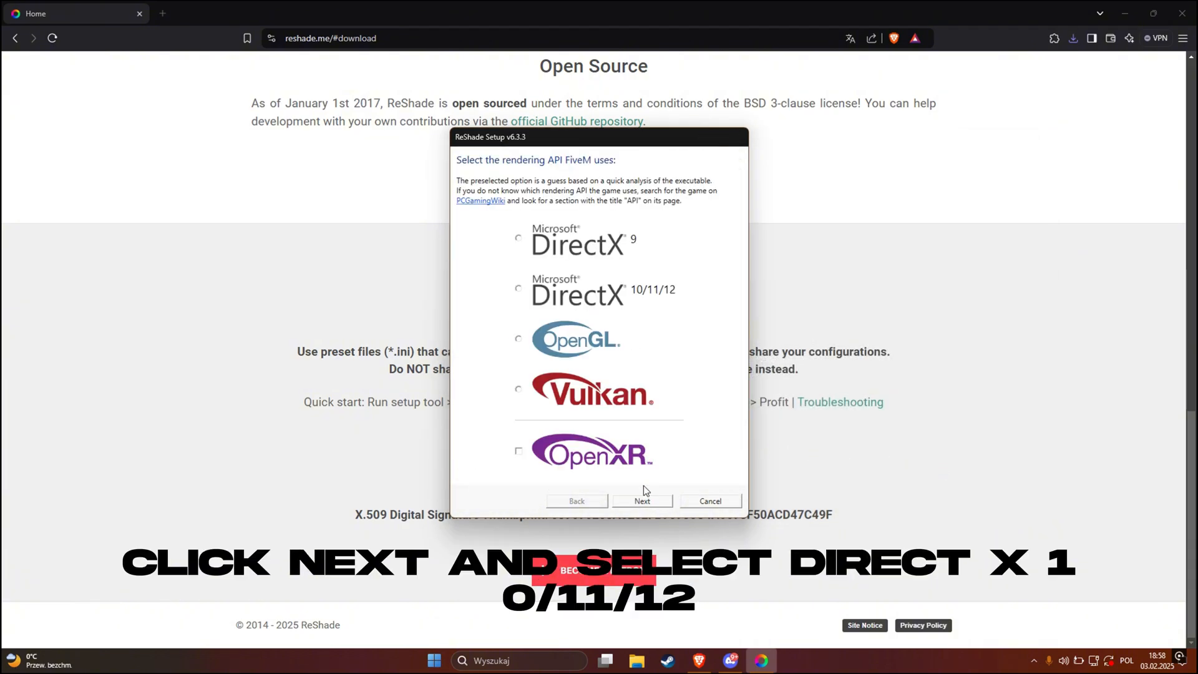
left_click(518, 289)
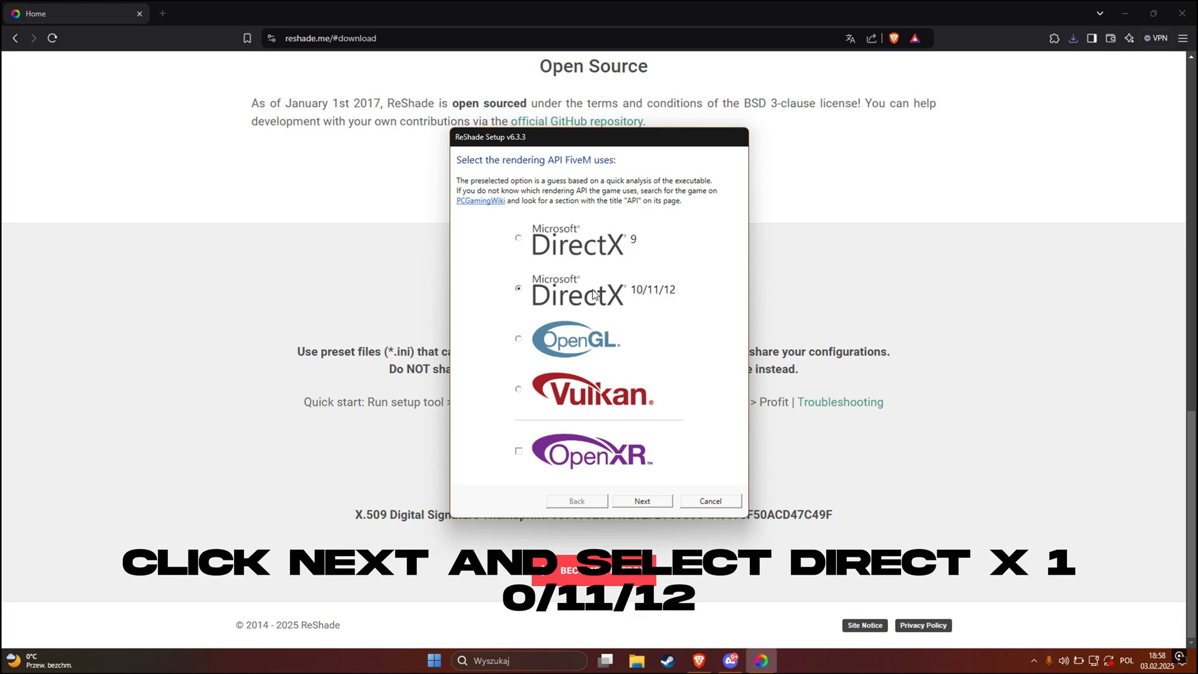
left_click(642, 500)
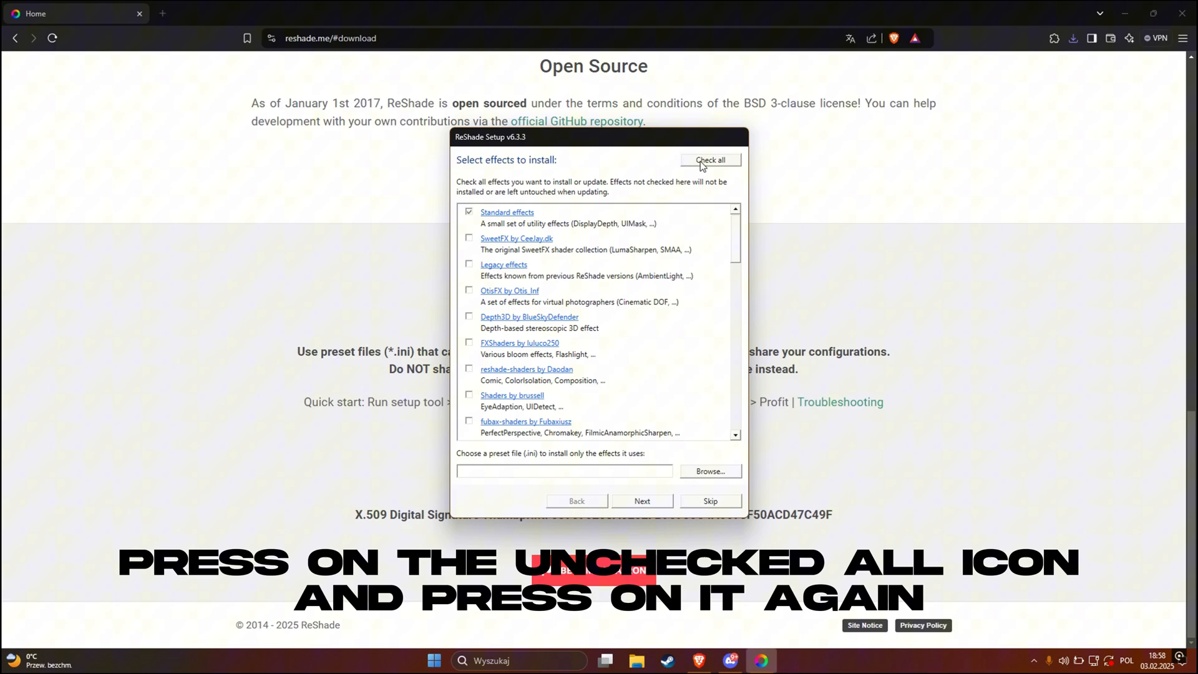
left_click(709, 159)
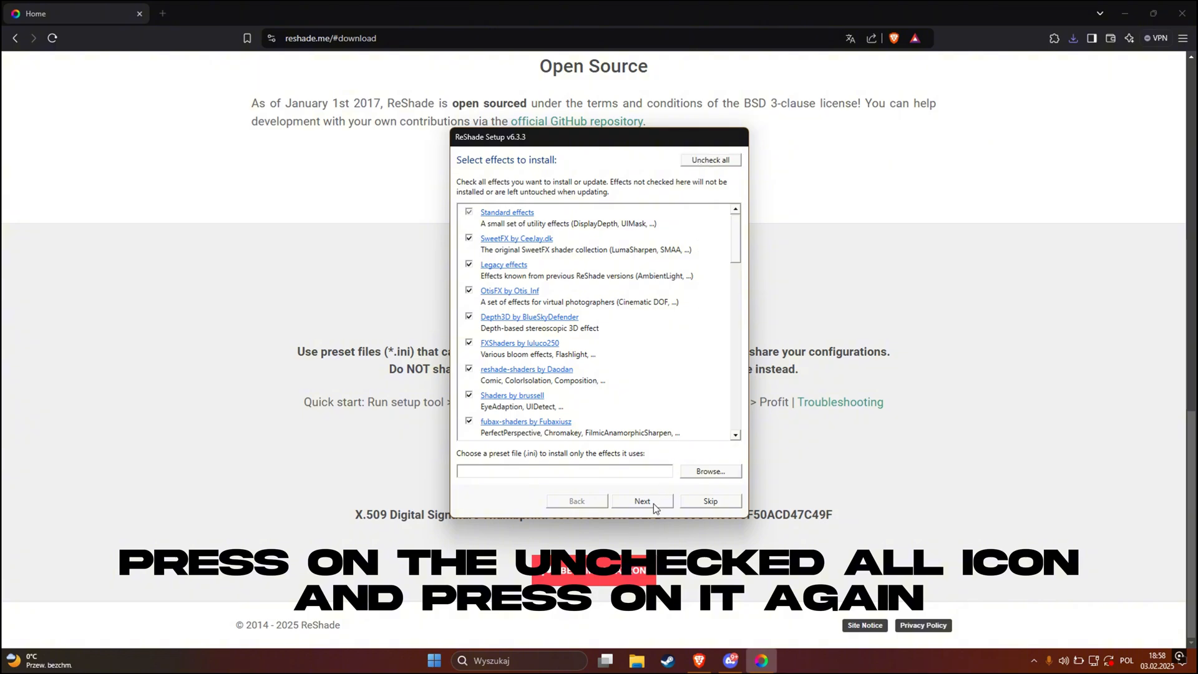
left_click(642, 501)
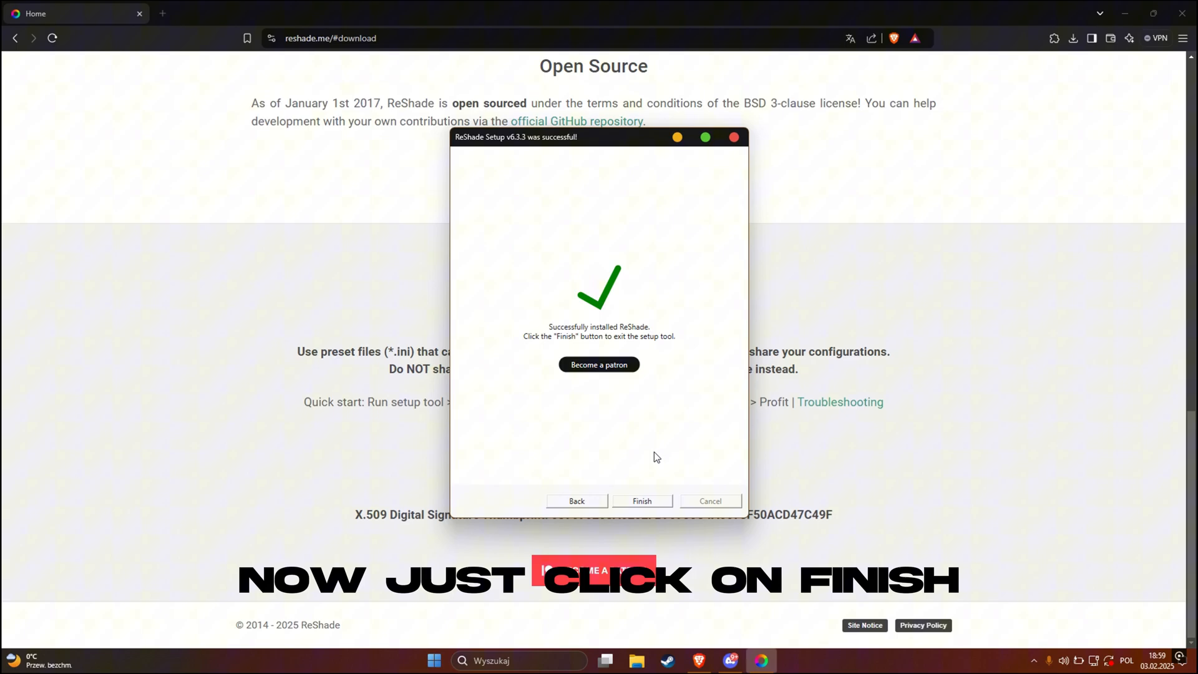
left_click(641, 501)
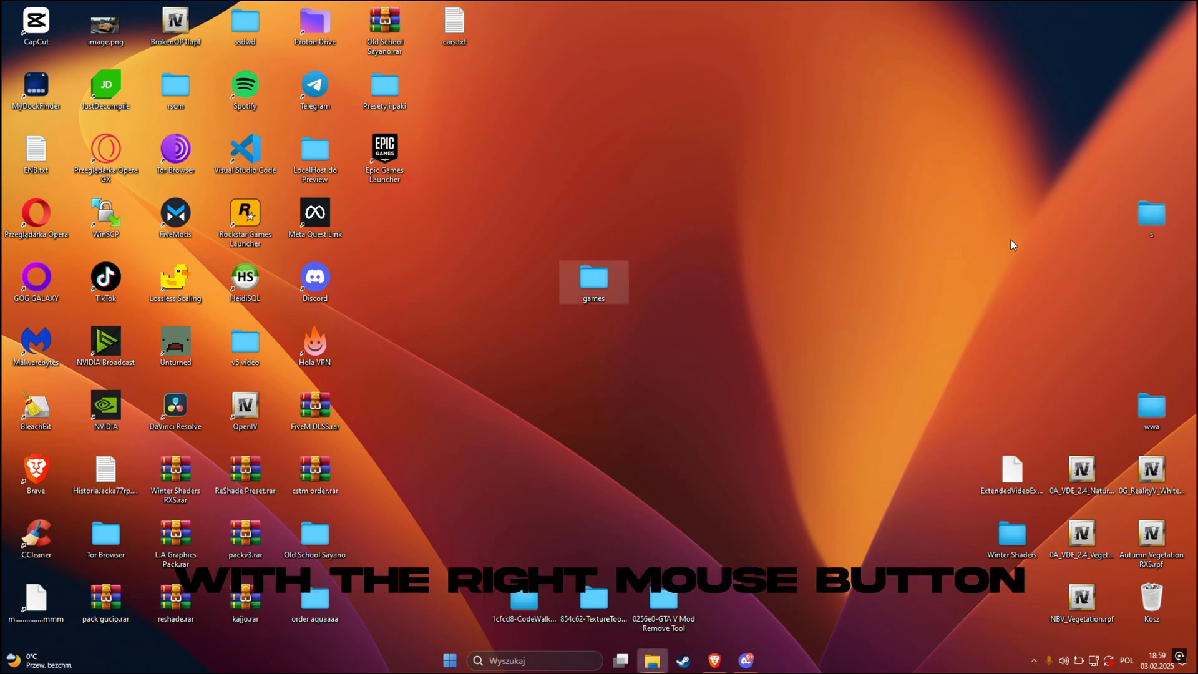
Cut the ReShade files and reshade-shaders from FiveM and paste into Application Data > plugins
double_click(593, 277)
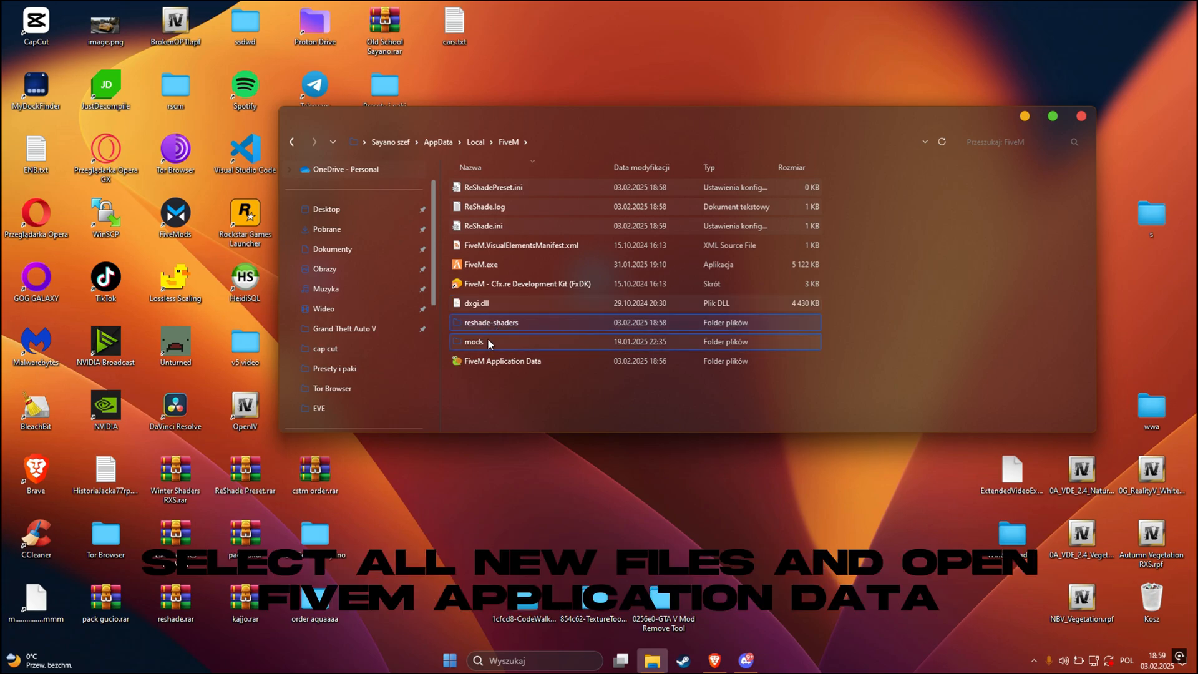
left_click(490, 321)
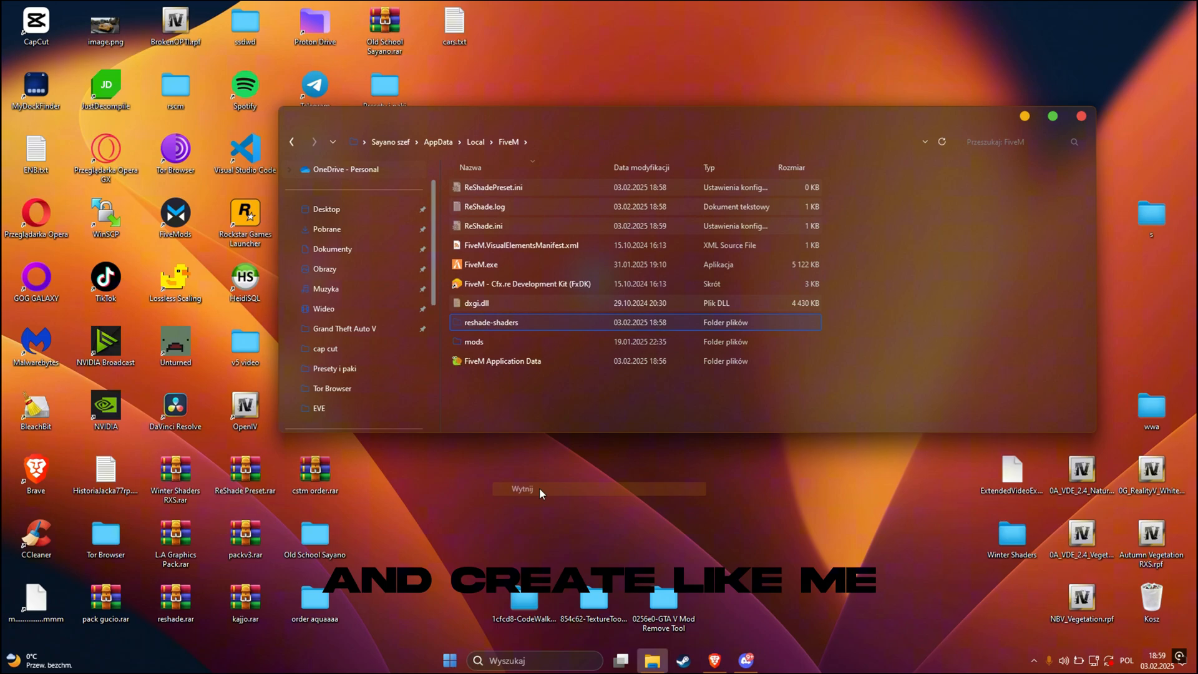
double_click(501, 360)
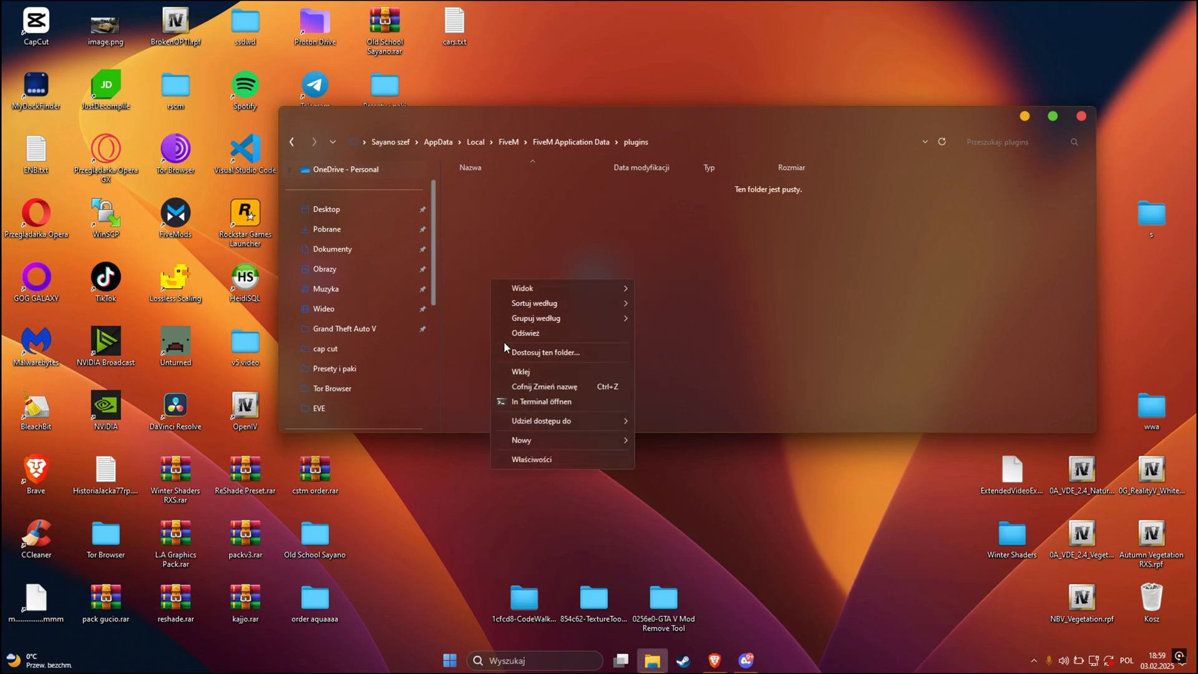
left_click(520, 371)
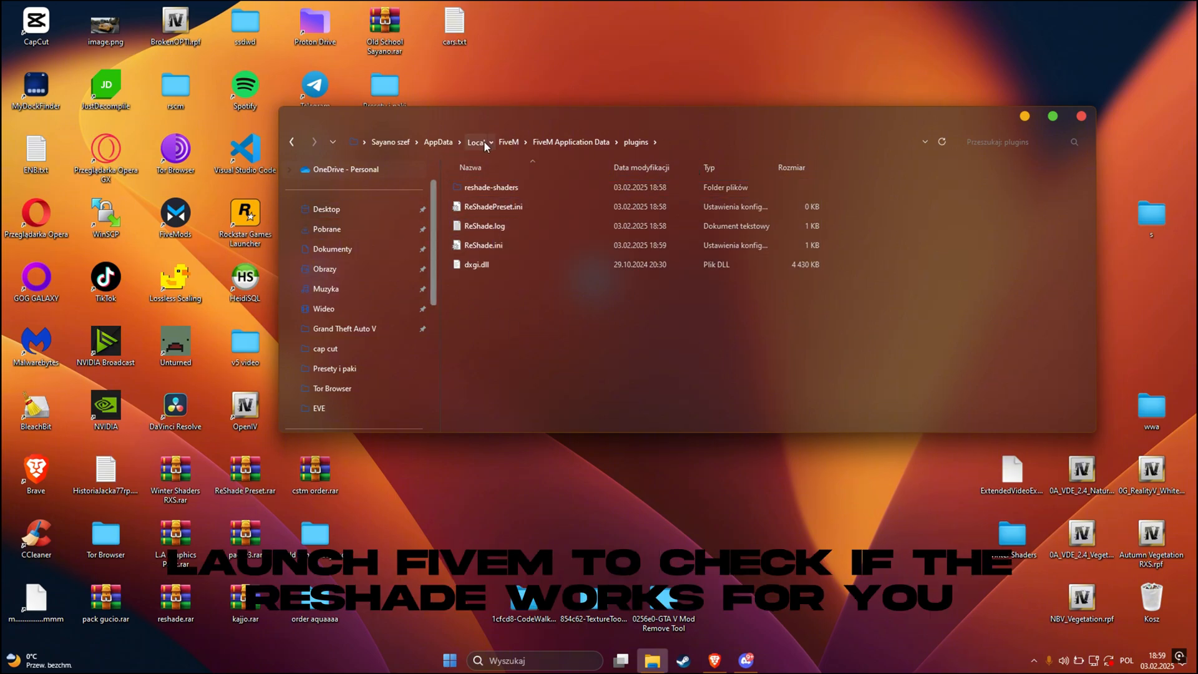
Go back to the FiveM folder and launch FiveM.exe
left_click(508, 143)
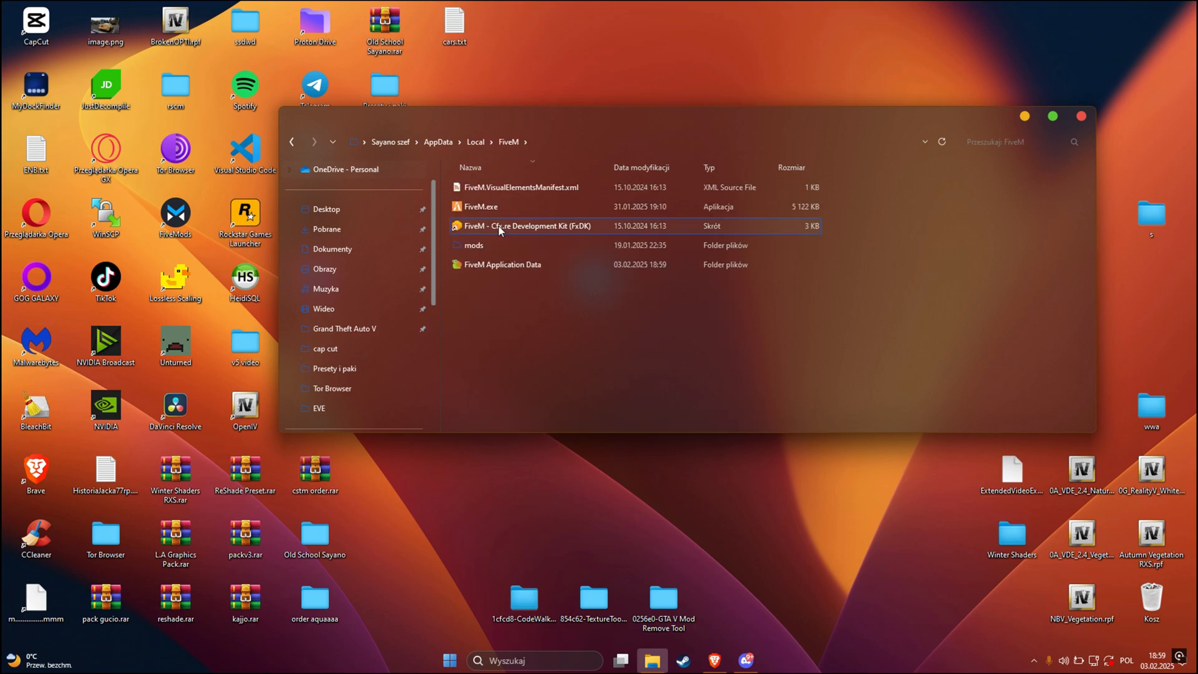
left_click(481, 207)
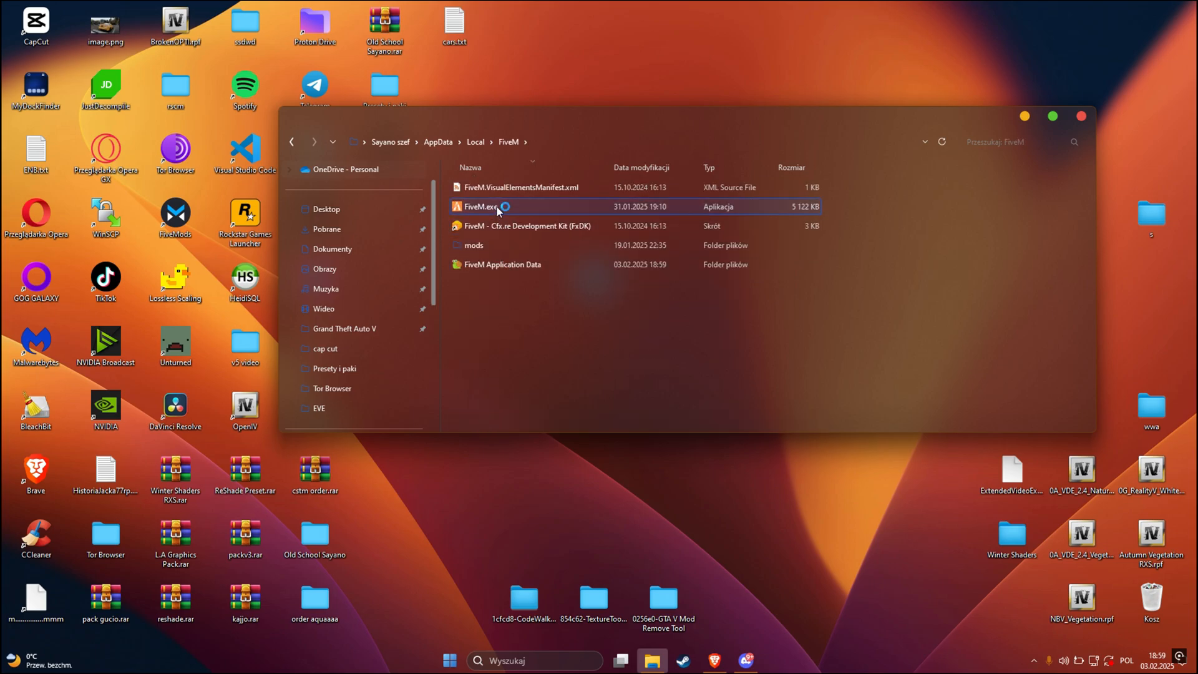
double_click(476, 206)
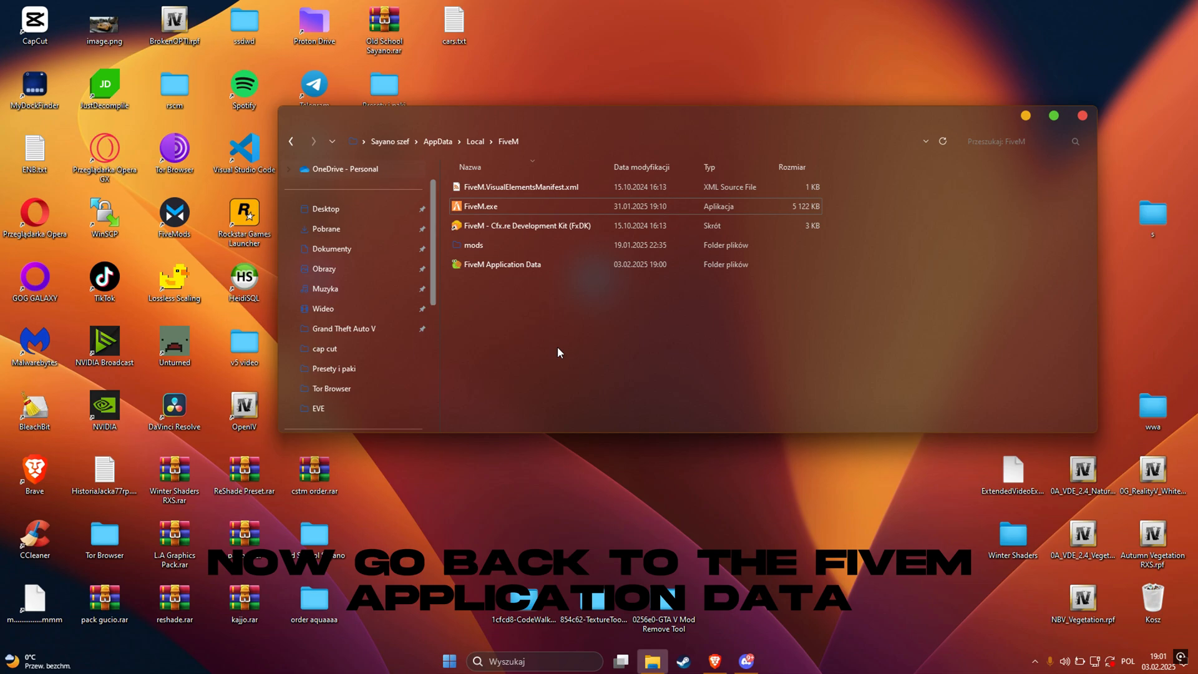
Open CitizenFX.ini in FiveM Application Data and add the [Addons] ReShade5 line
double_click(501, 263)
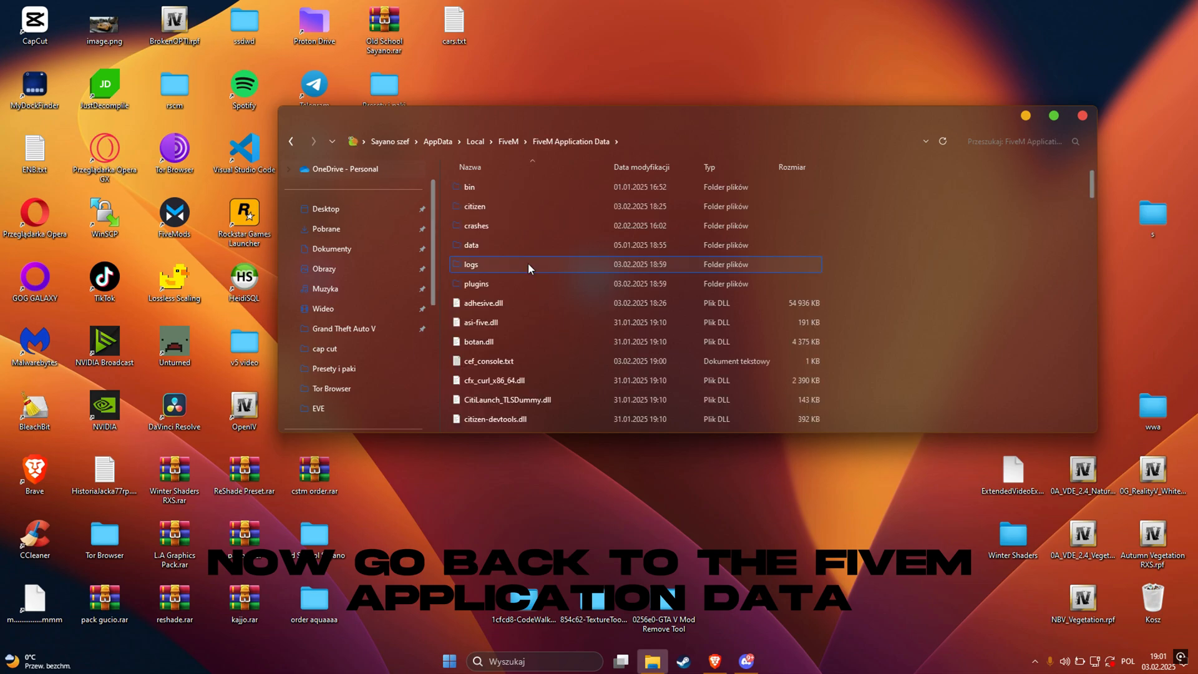
scroll("down", 3)
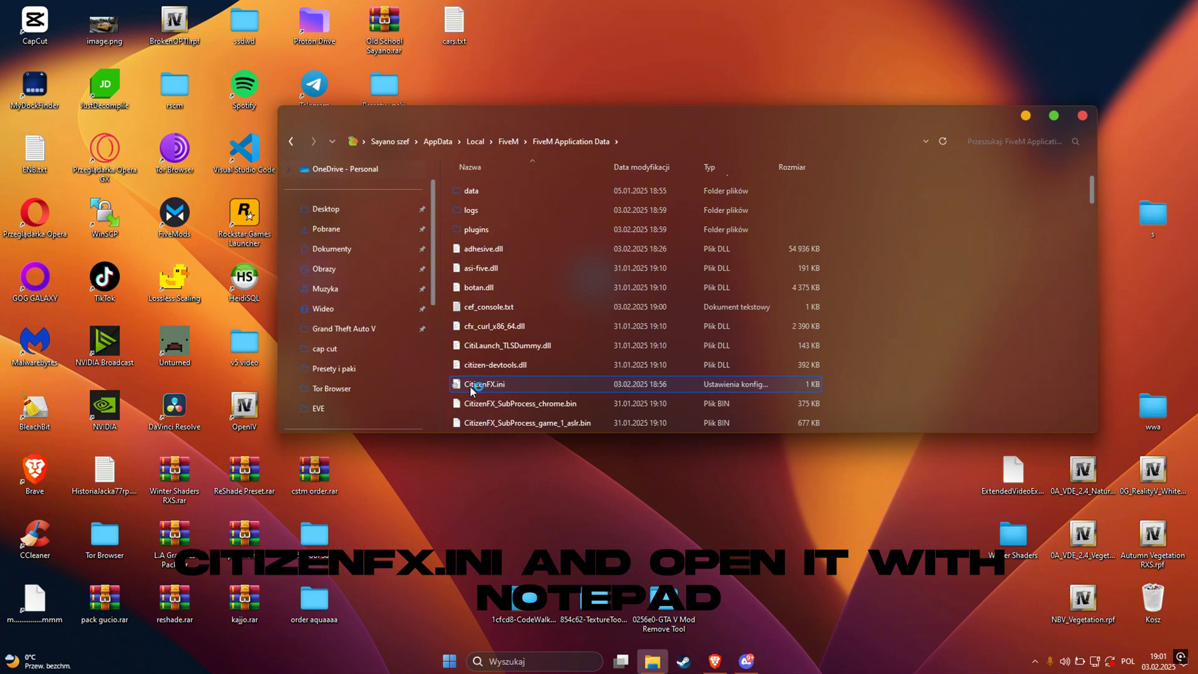
double_click(484, 384)
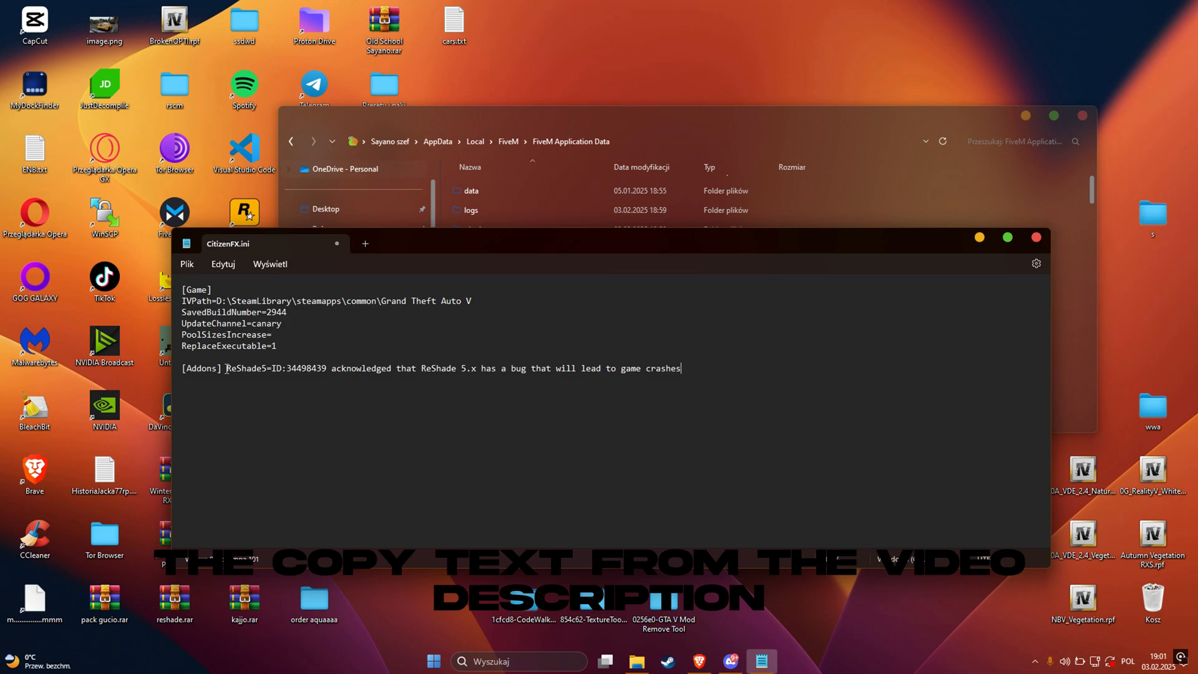
key("Enter")
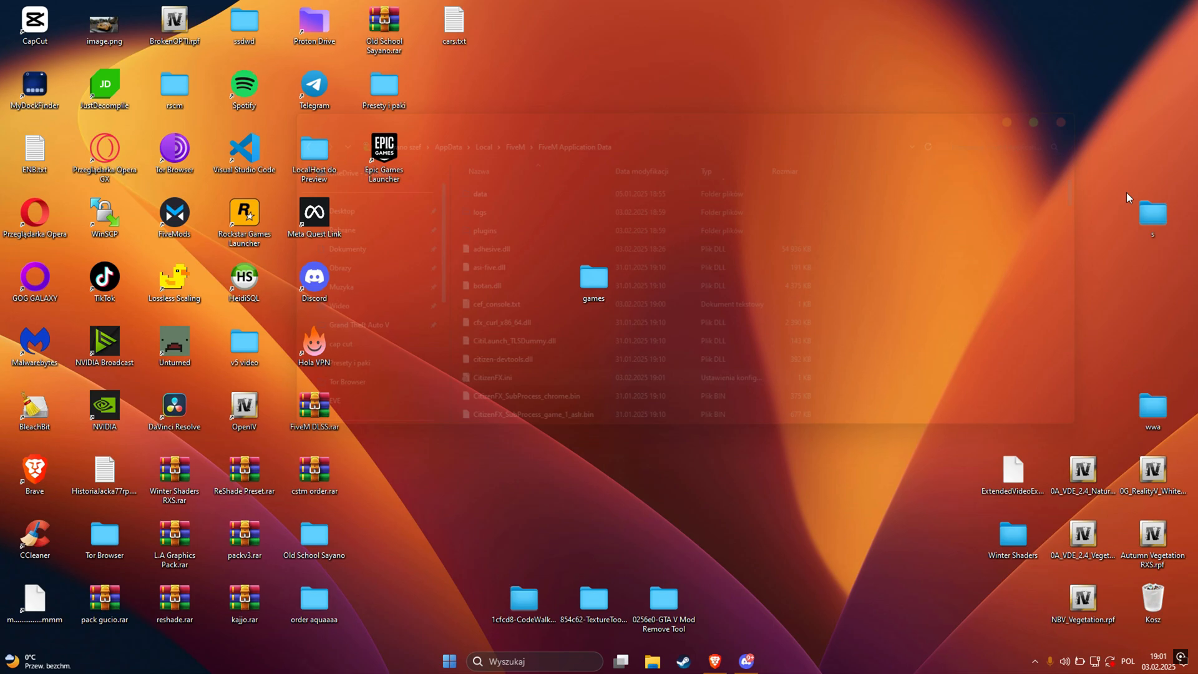
Open the desktop games folder and relaunch FiveM from its shortcut
double_click(593, 279)
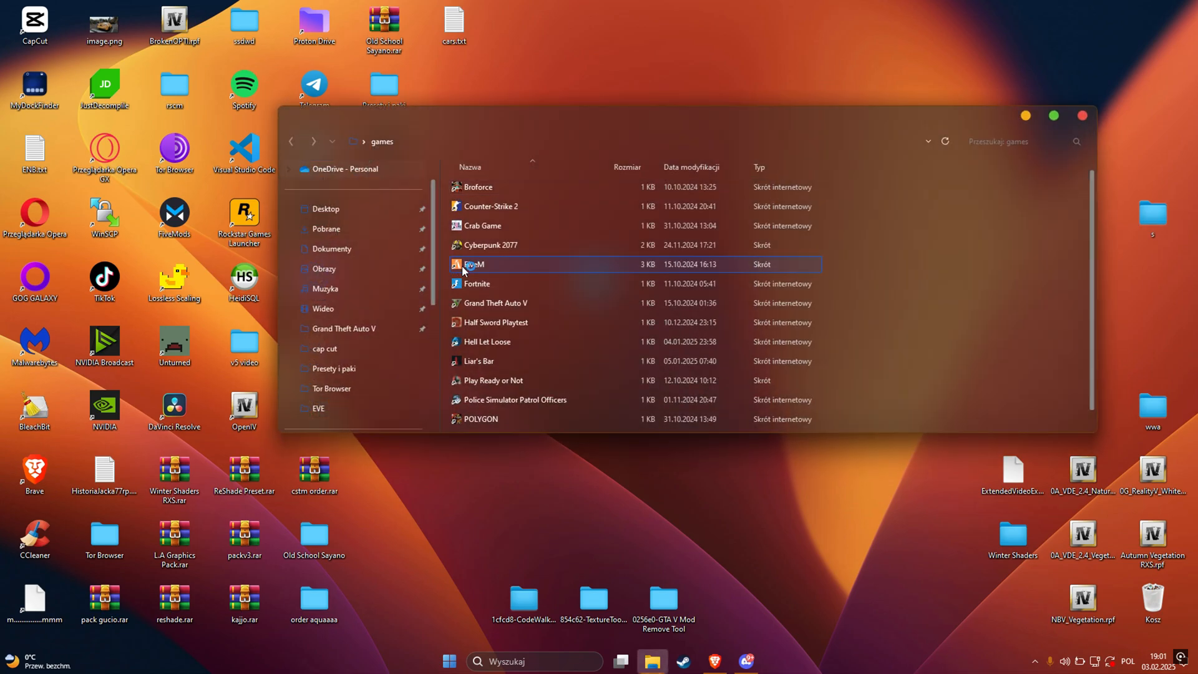
double_click(473, 263)
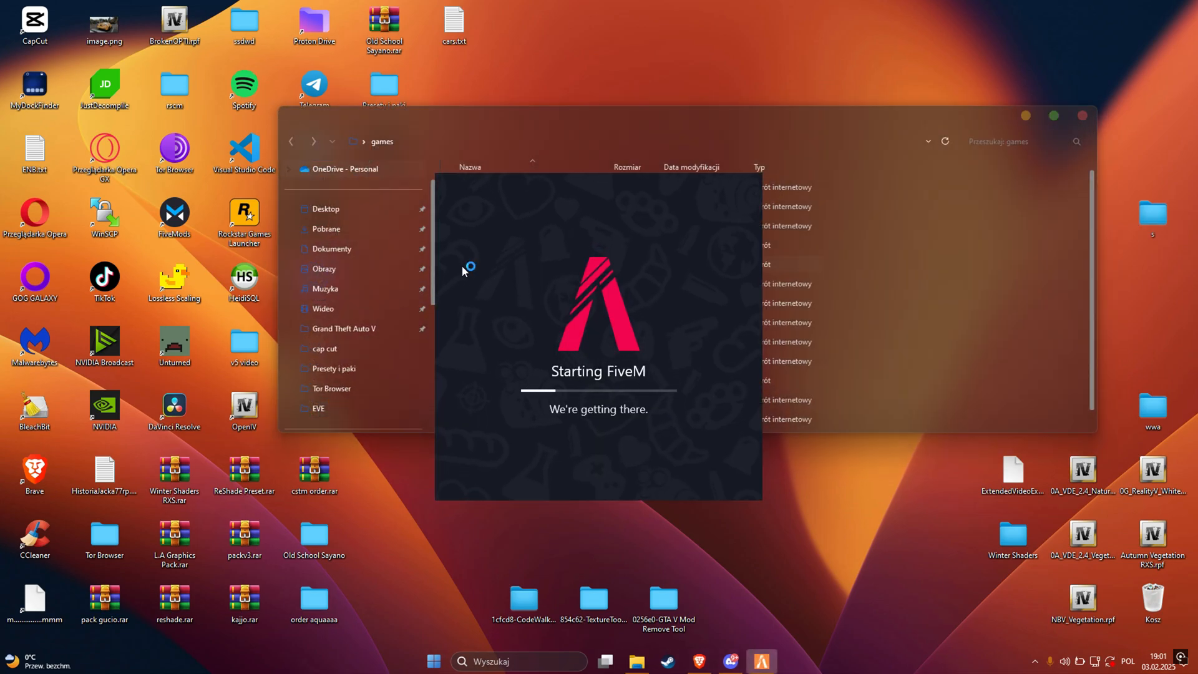